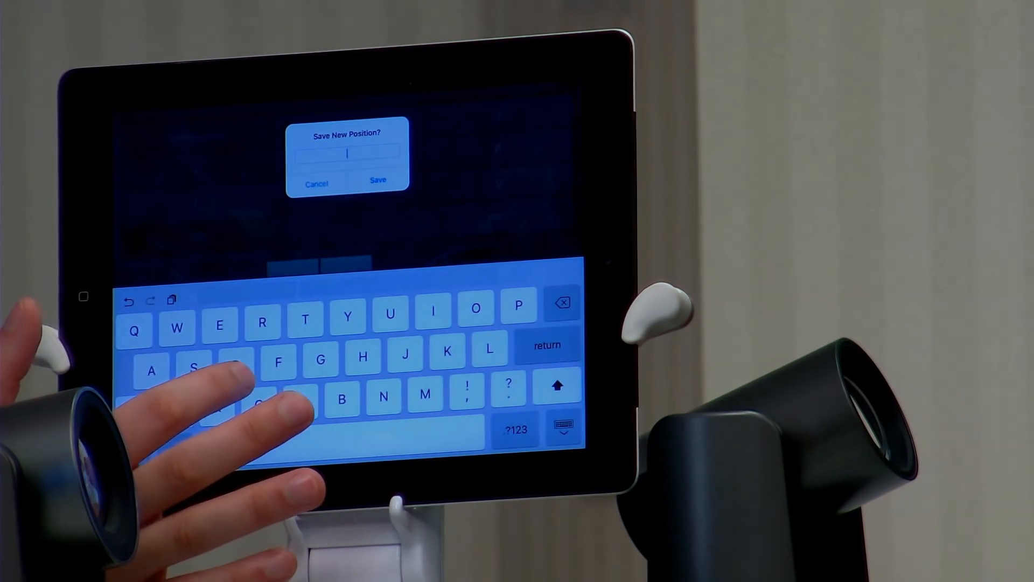
Name the new camera position 'Projector' and save it to the preset grid.
text(Projecto)
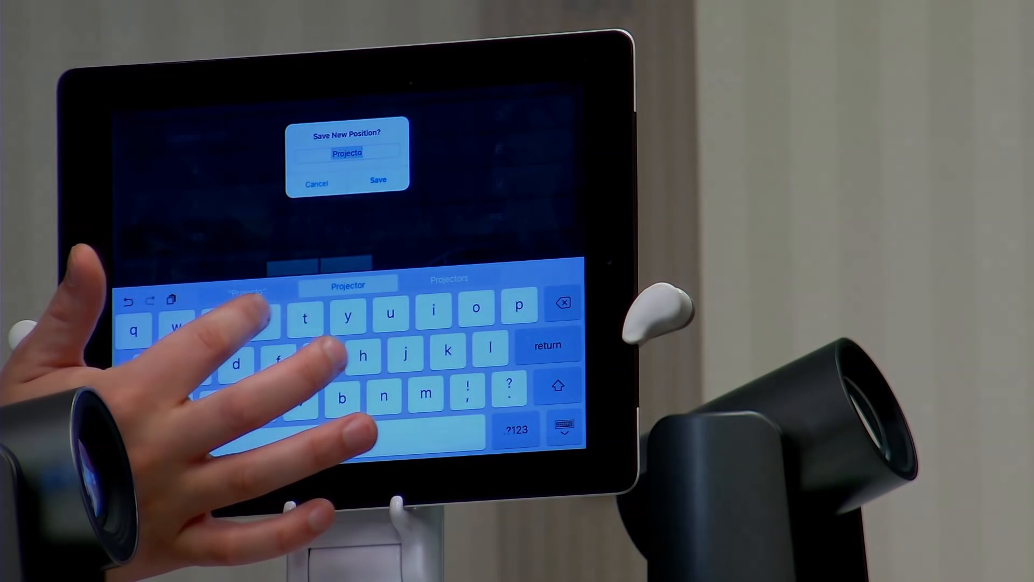
click(377, 180)
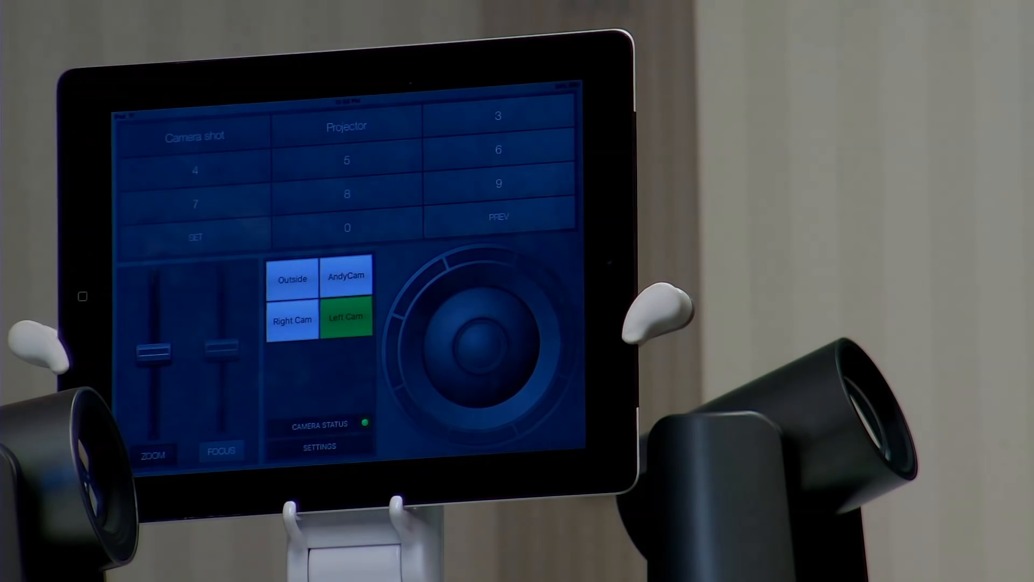